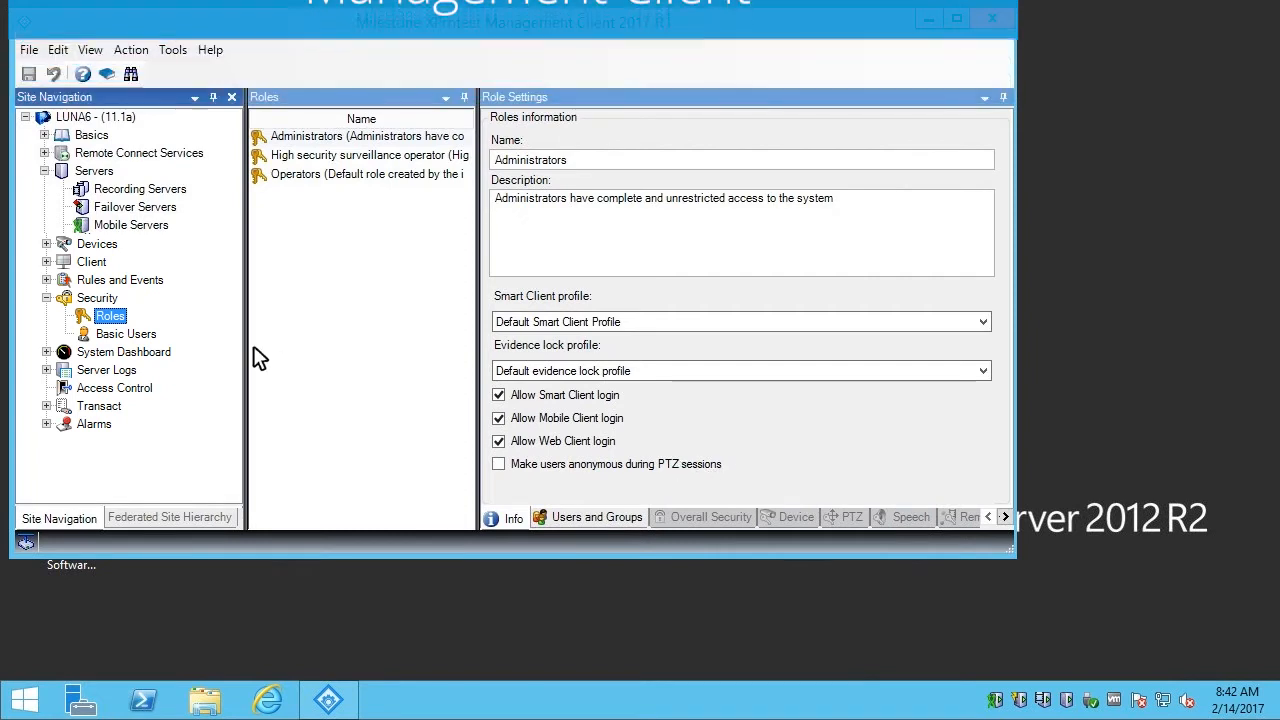
# - Add the role 'ONVIF User' with description 'For ONVIF Access to XProtect'
pyautogui.rightClick(110, 316)
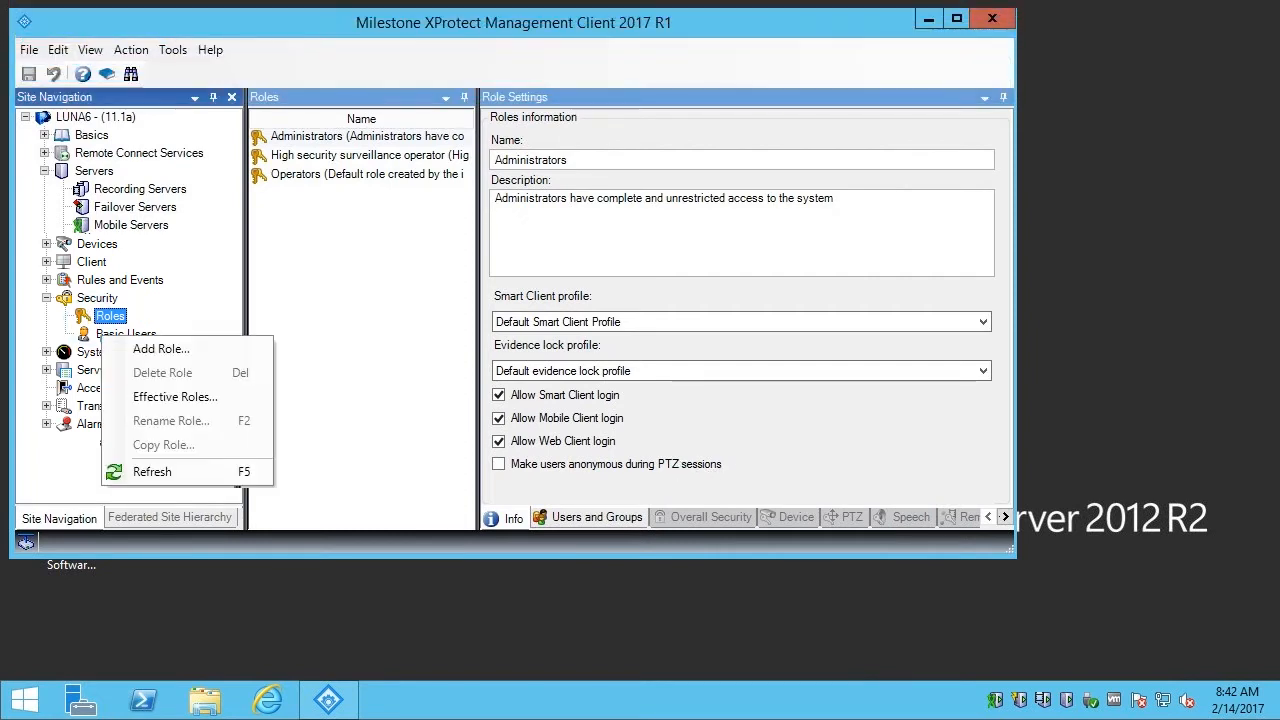
pyautogui.moveTo(161, 349)
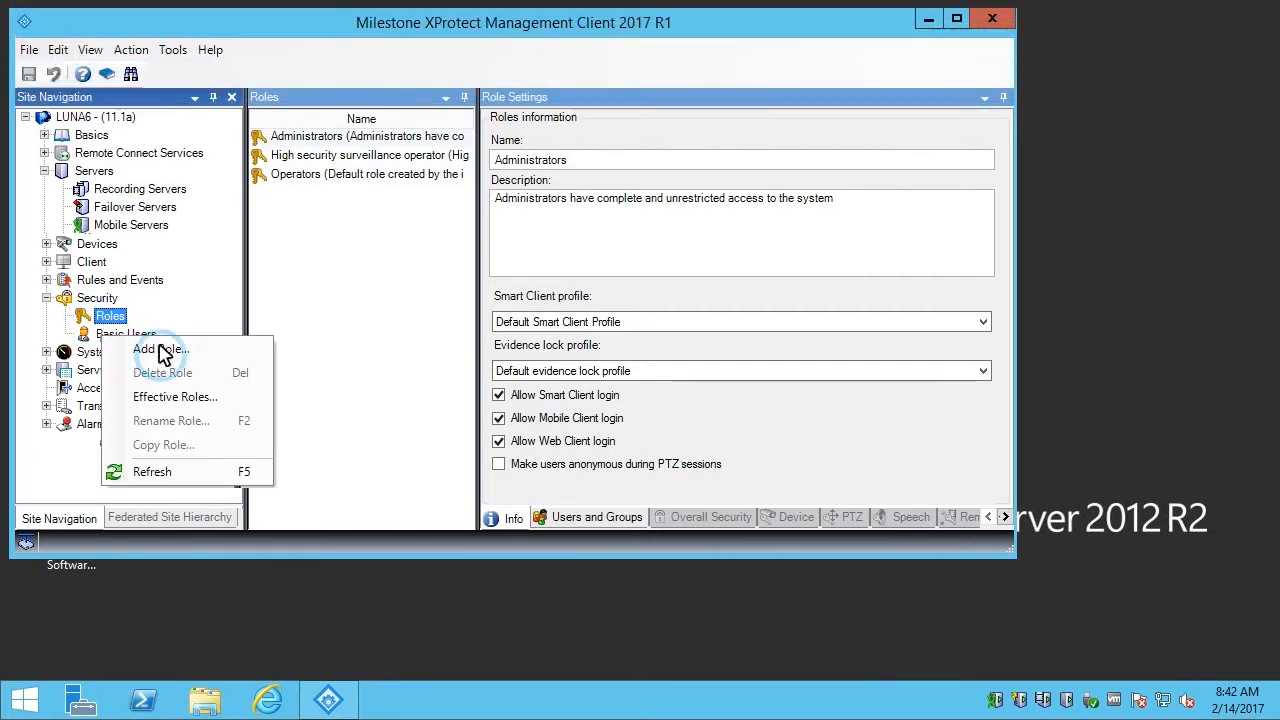
pyautogui.click(157, 348)
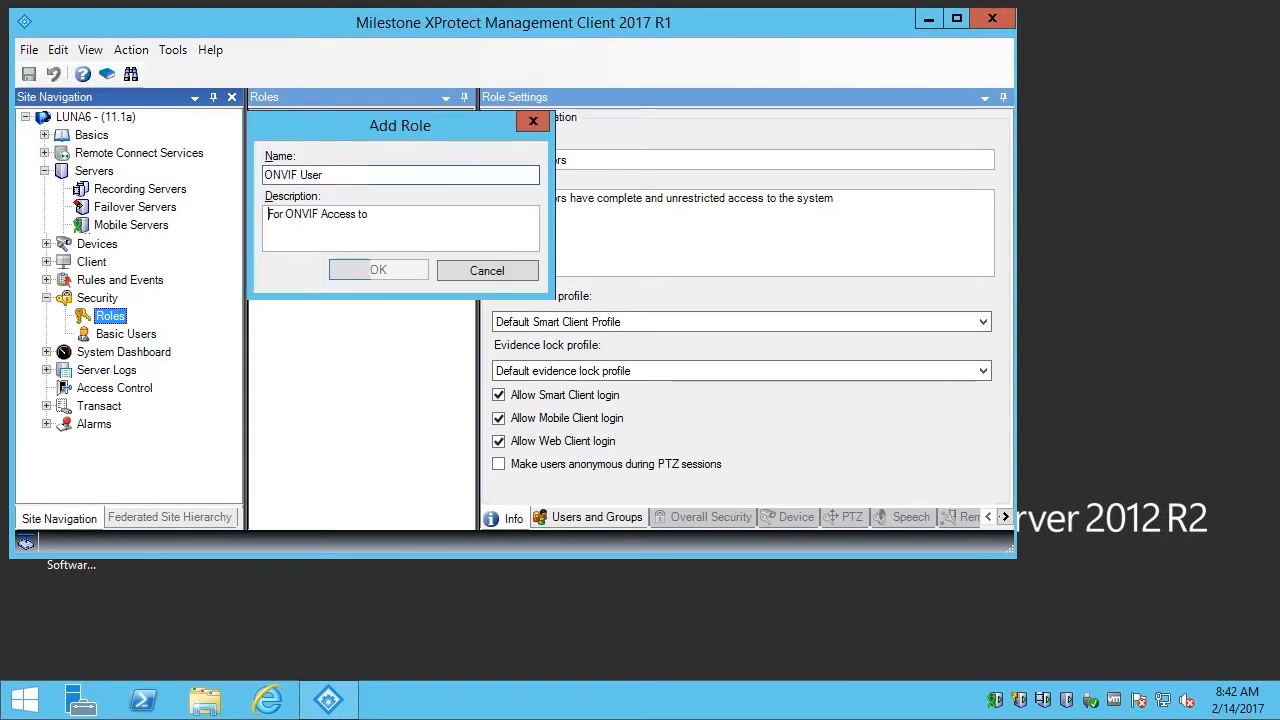
pyautogui.write('XProtect')
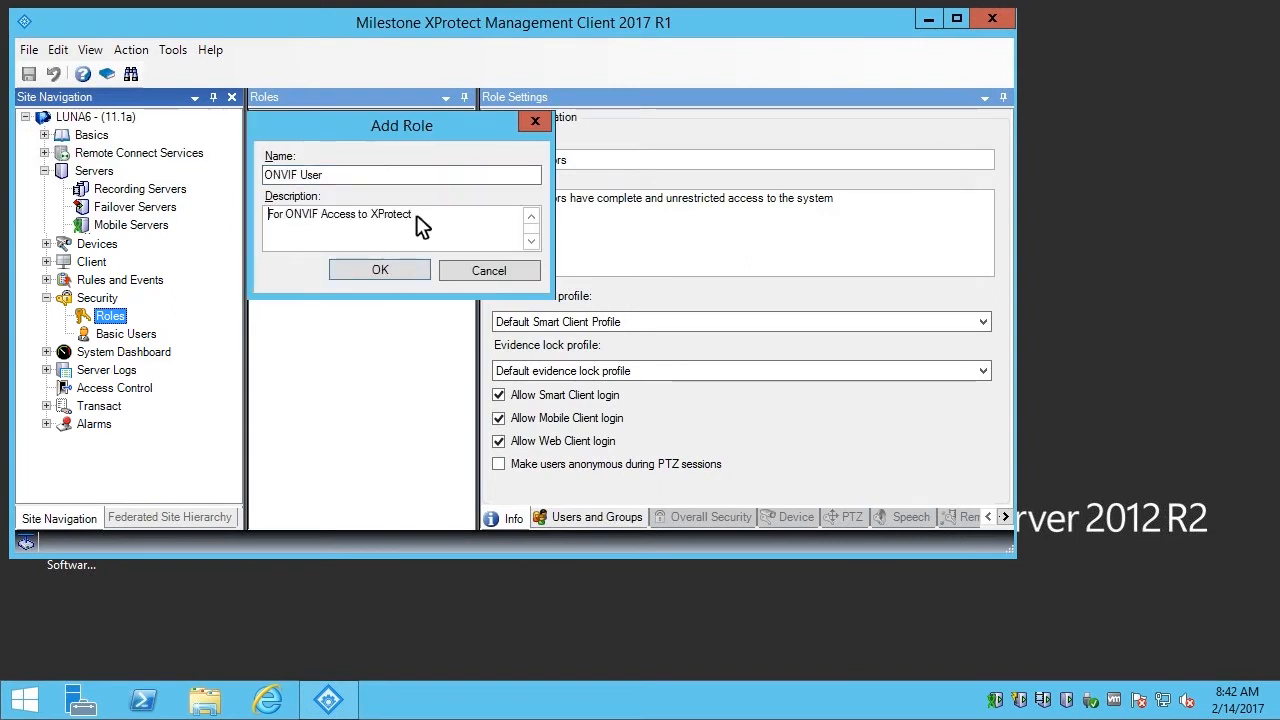
pyautogui.click(379, 270)
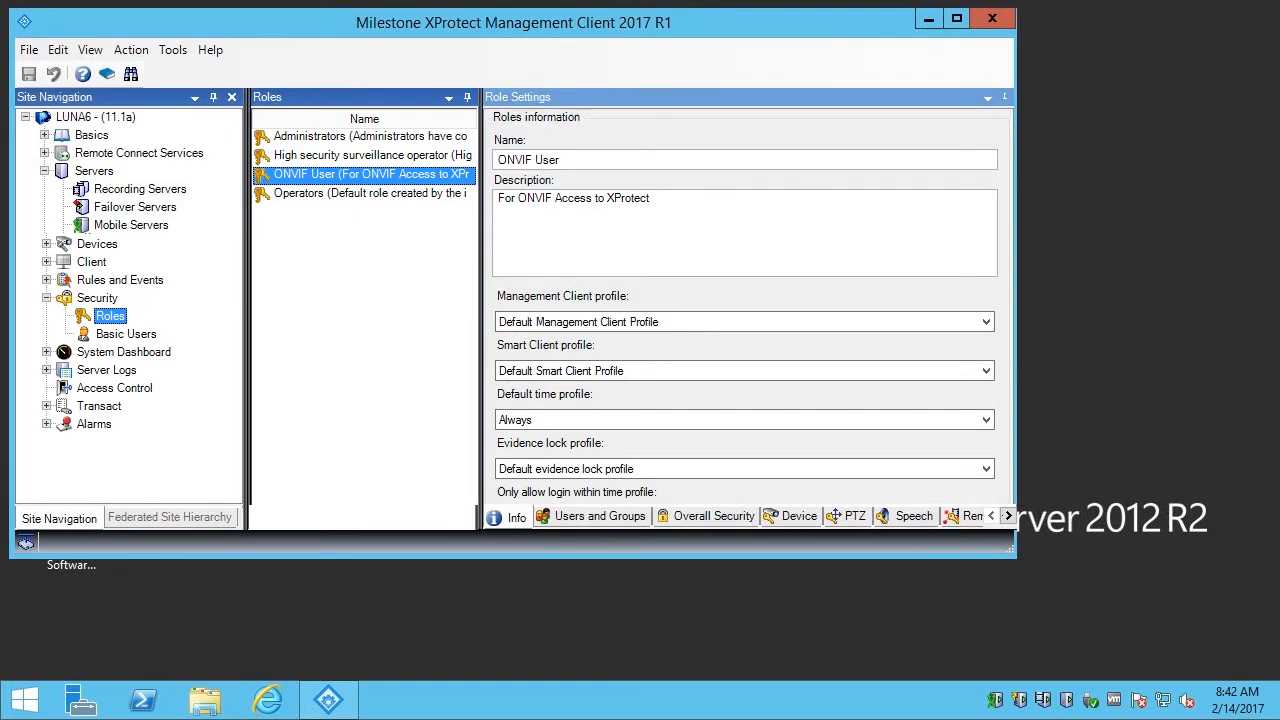
pyautogui.moveTo(668, 478)
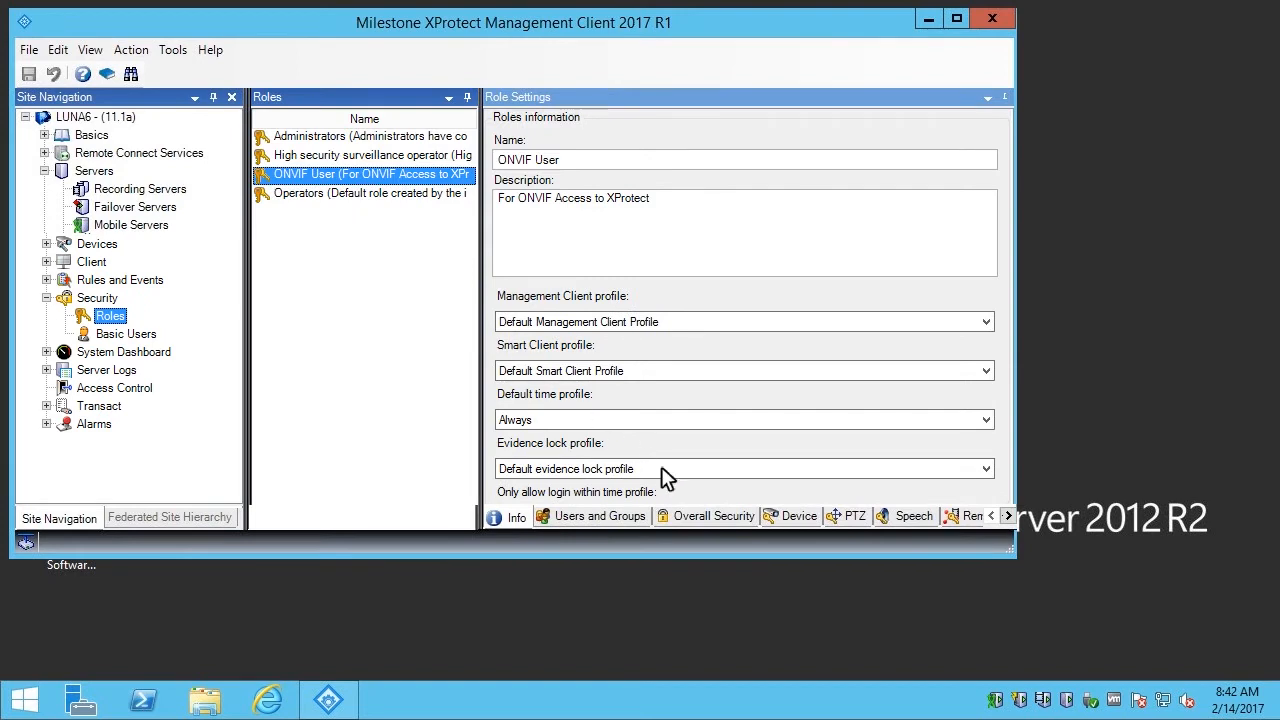
# - Allow only Read on the Onvif Bridges group in the ONVIF User role's overall security
pyautogui.click(715, 516)
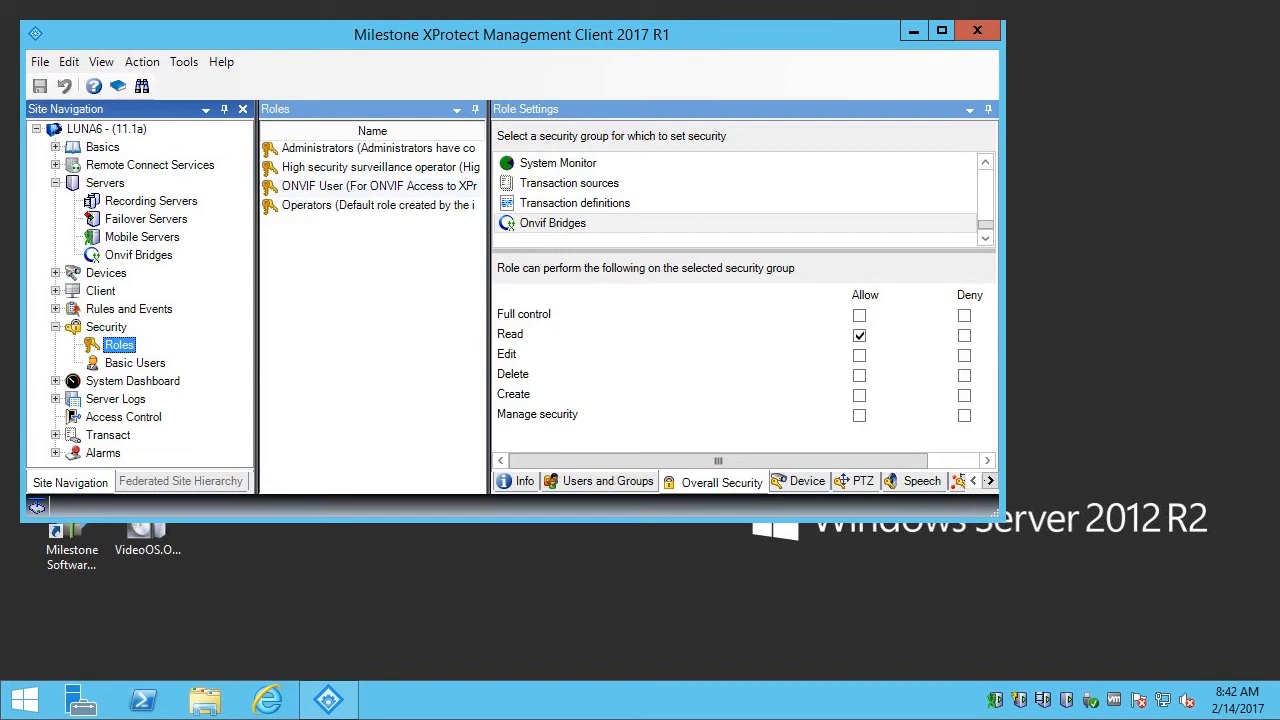
pyautogui.moveTo(97, 367)
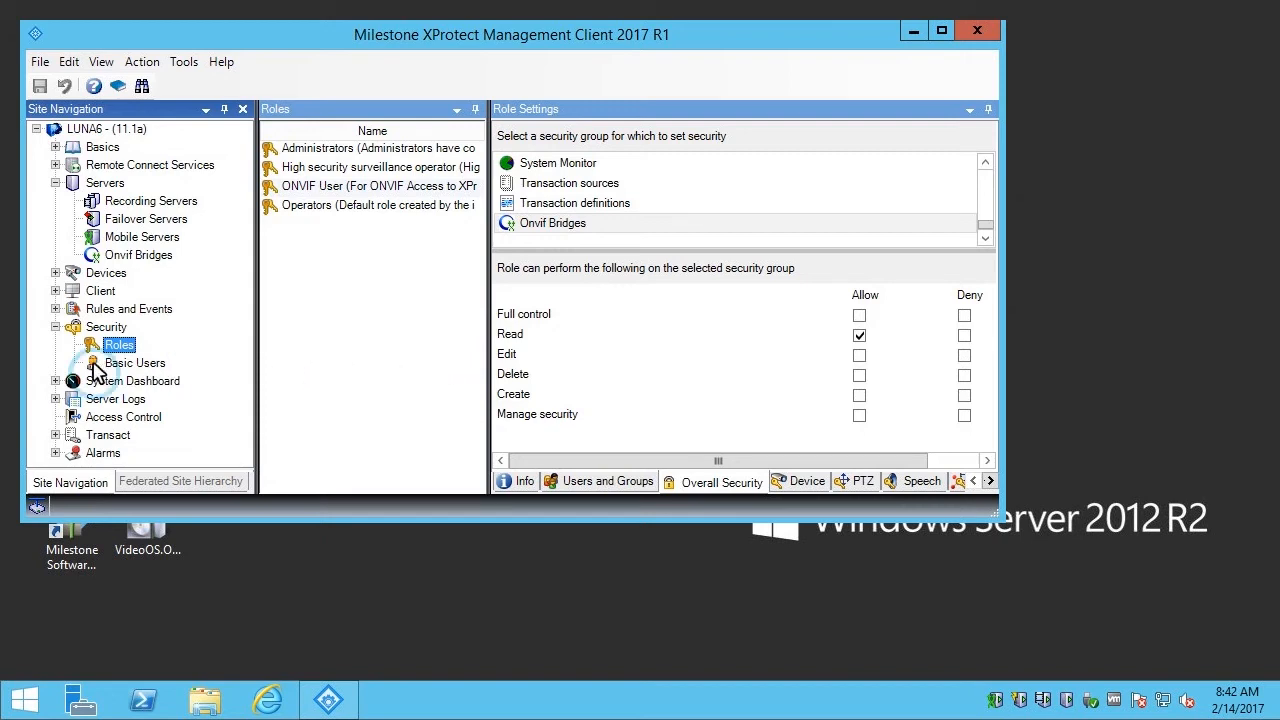
# - Create basic user 'ONVIF User', described 'This role is used for ONVIF access.', with a password
pyautogui.rightClick(134, 362)
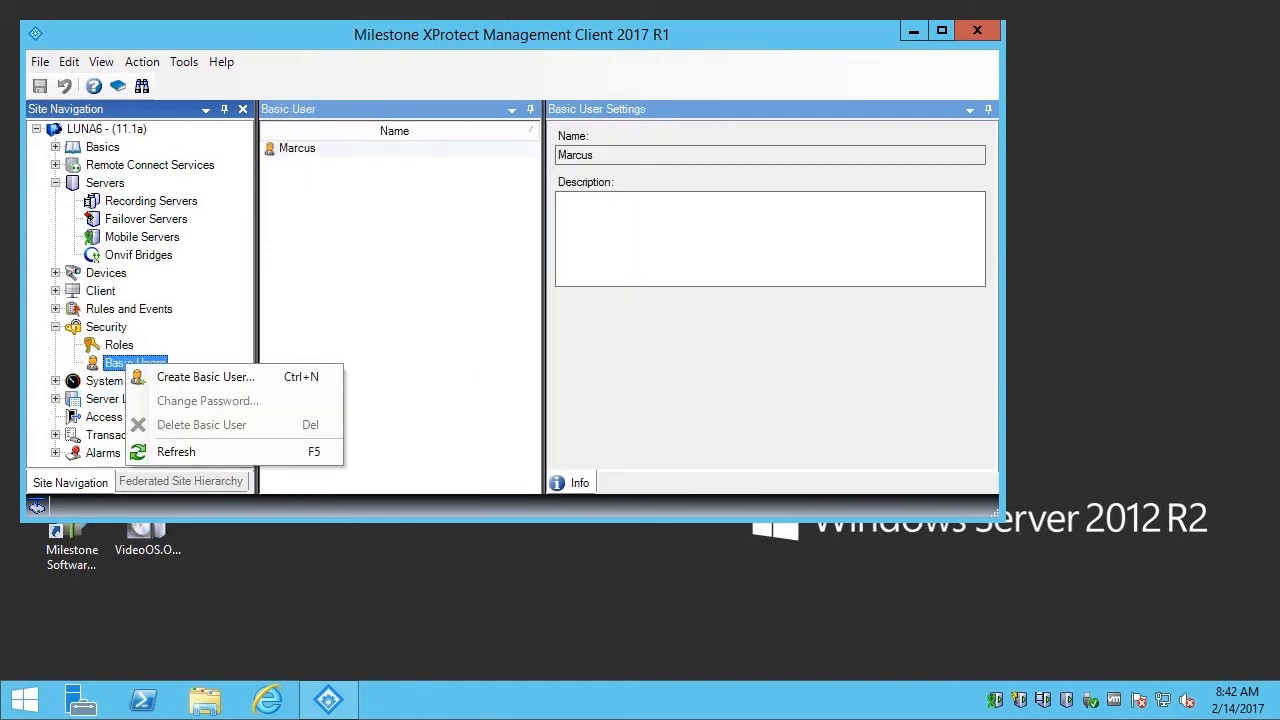
pyautogui.click(205, 376)
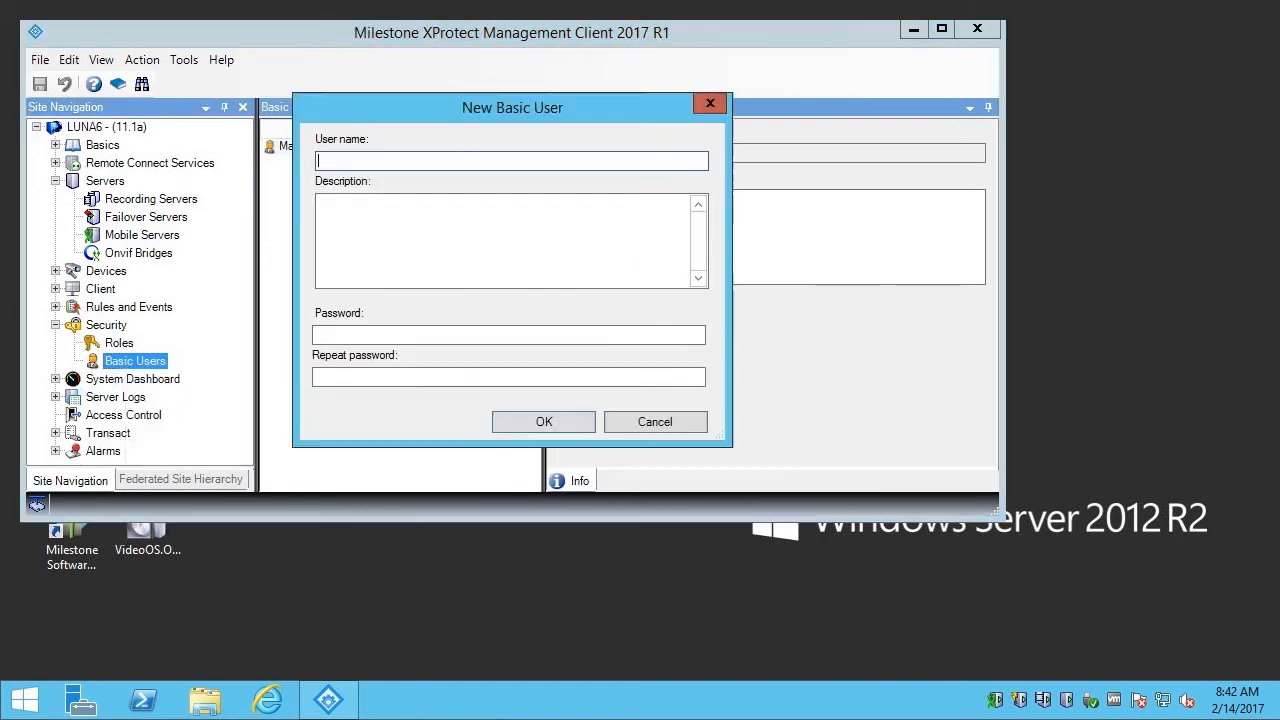
pyautogui.write('ONVIF User')
pyautogui.click(512, 241)
pyautogui.write('This role is used for ONVIF access.')
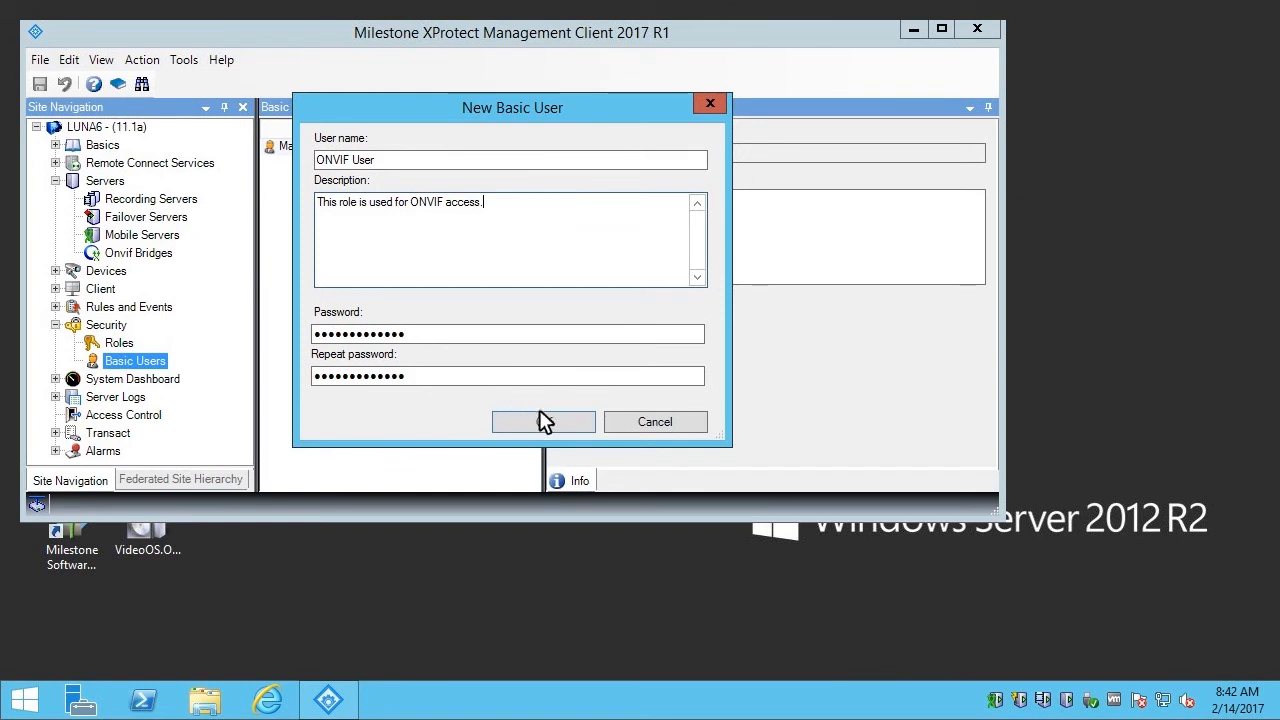
pyautogui.click(542, 421)
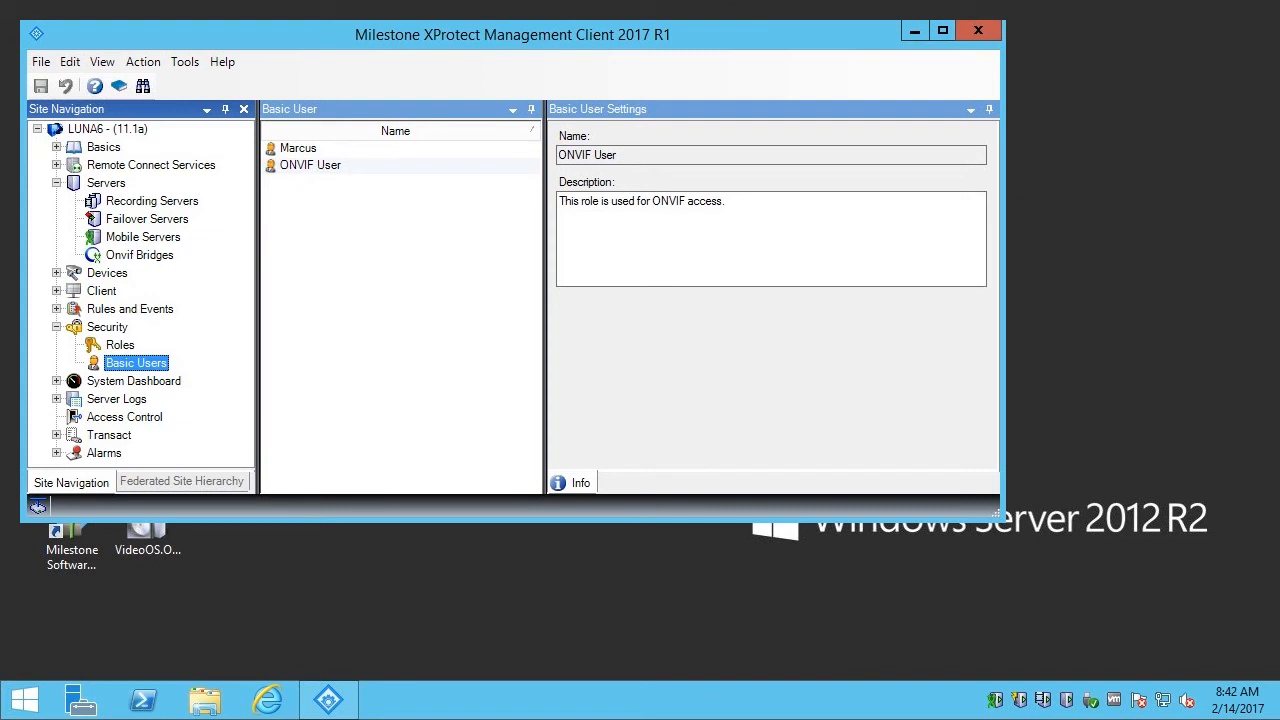
pyautogui.moveTo(189, 368)
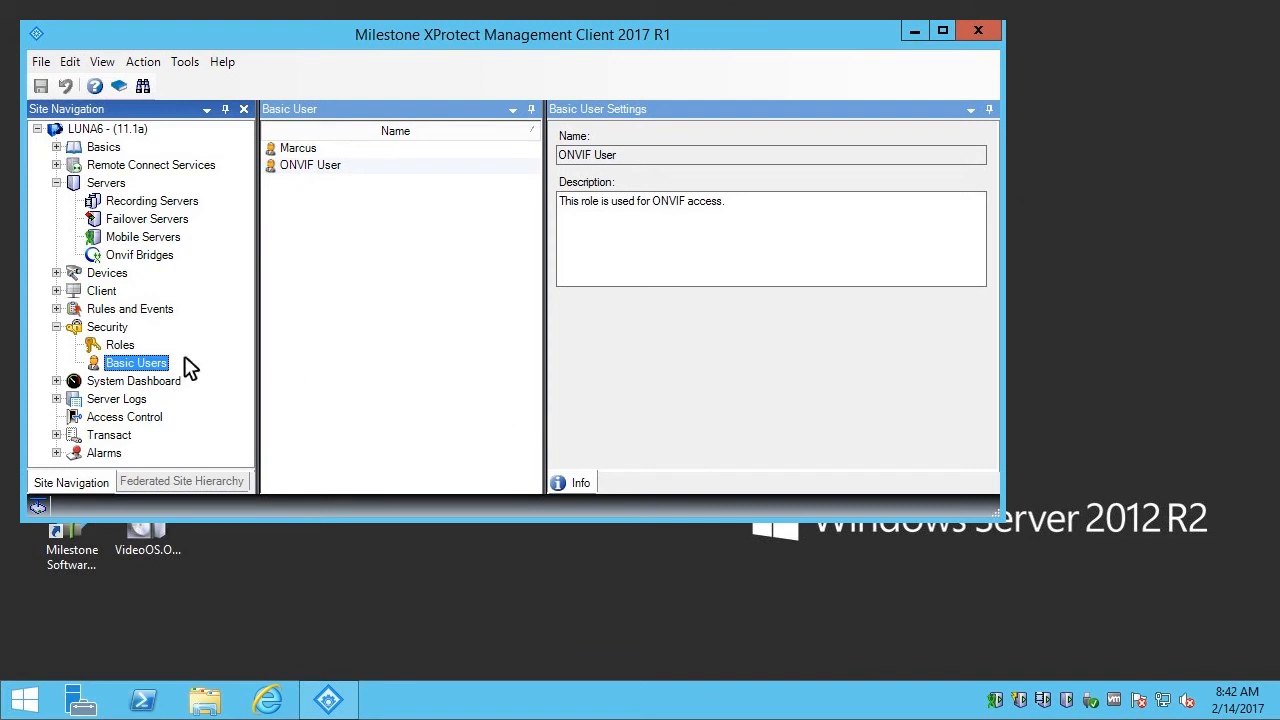
# - Under the ONVIF User role's Users and Groups, add basic user 'ONVIF User'
pyautogui.click(118, 344)
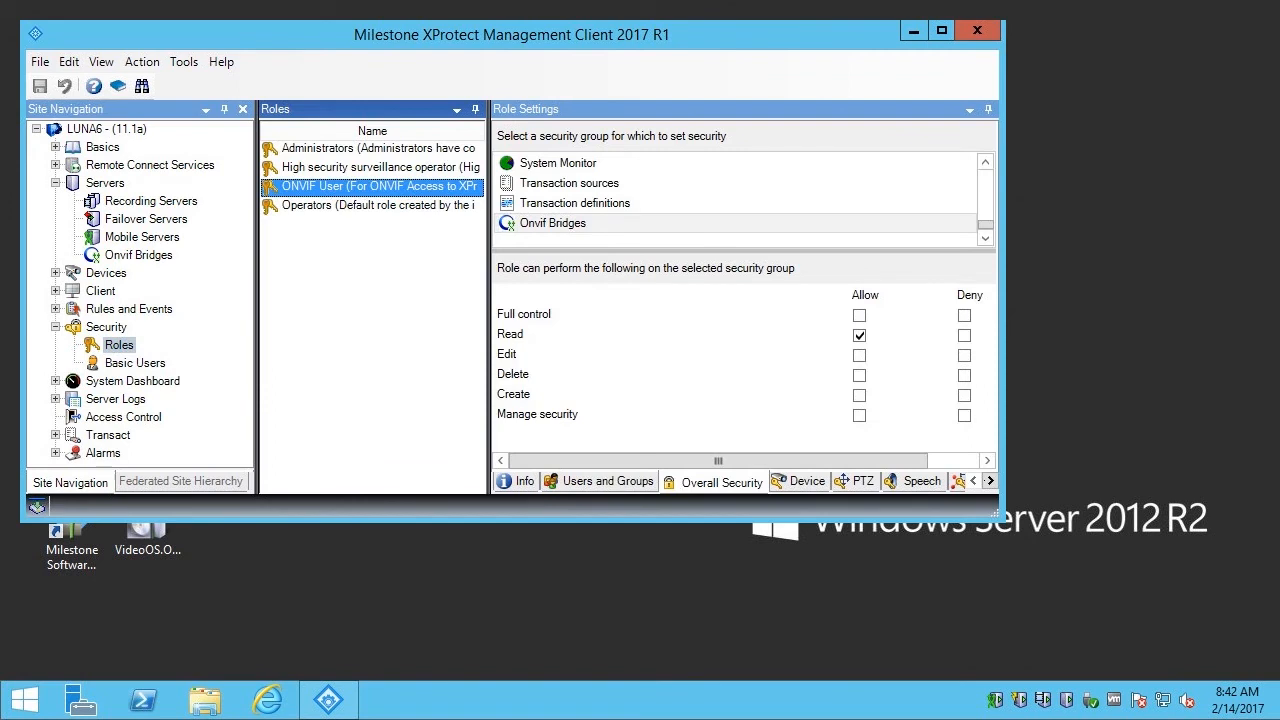
pyautogui.moveTo(103, 347)
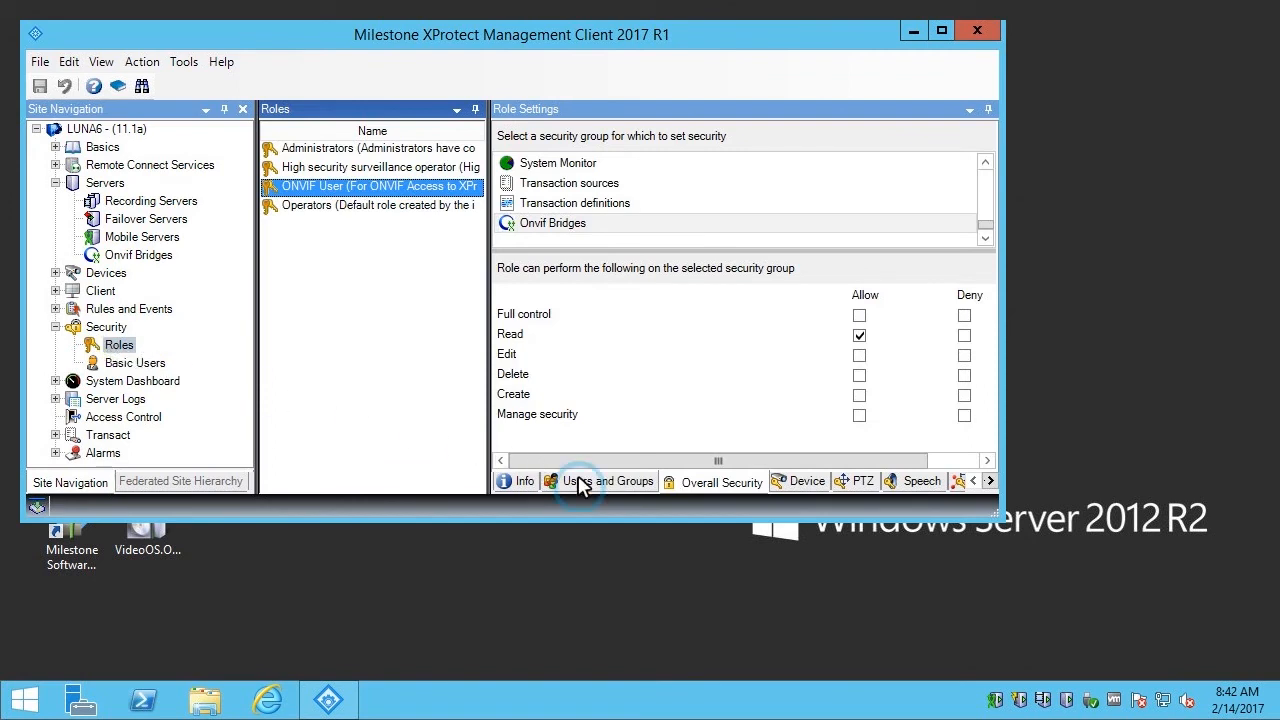
pyautogui.click(609, 481)
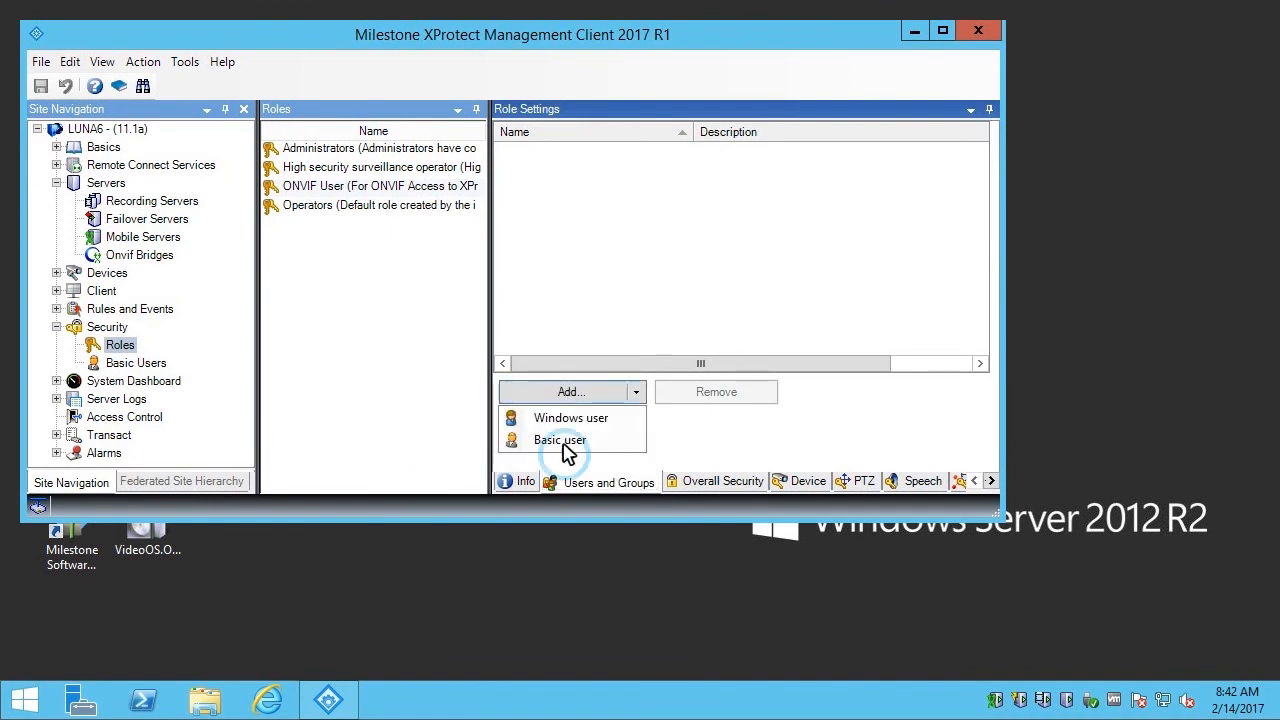
pyautogui.click(560, 440)
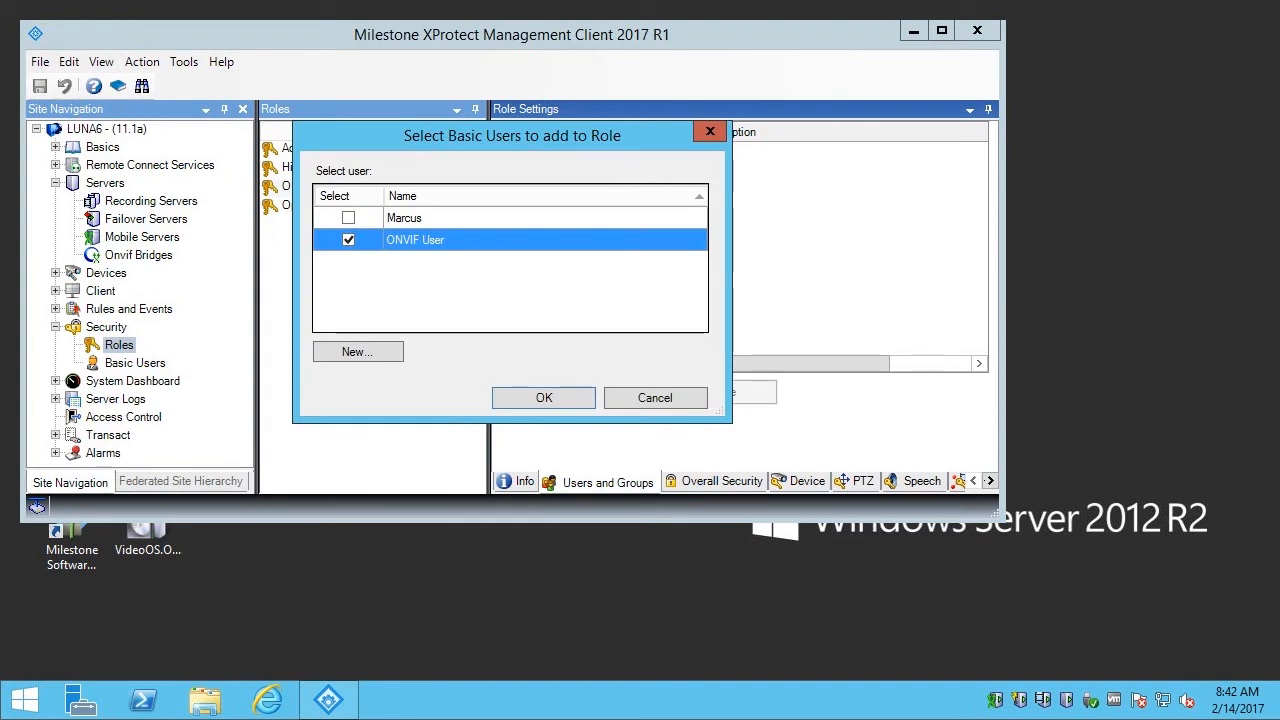
pyautogui.moveTo(445, 319)
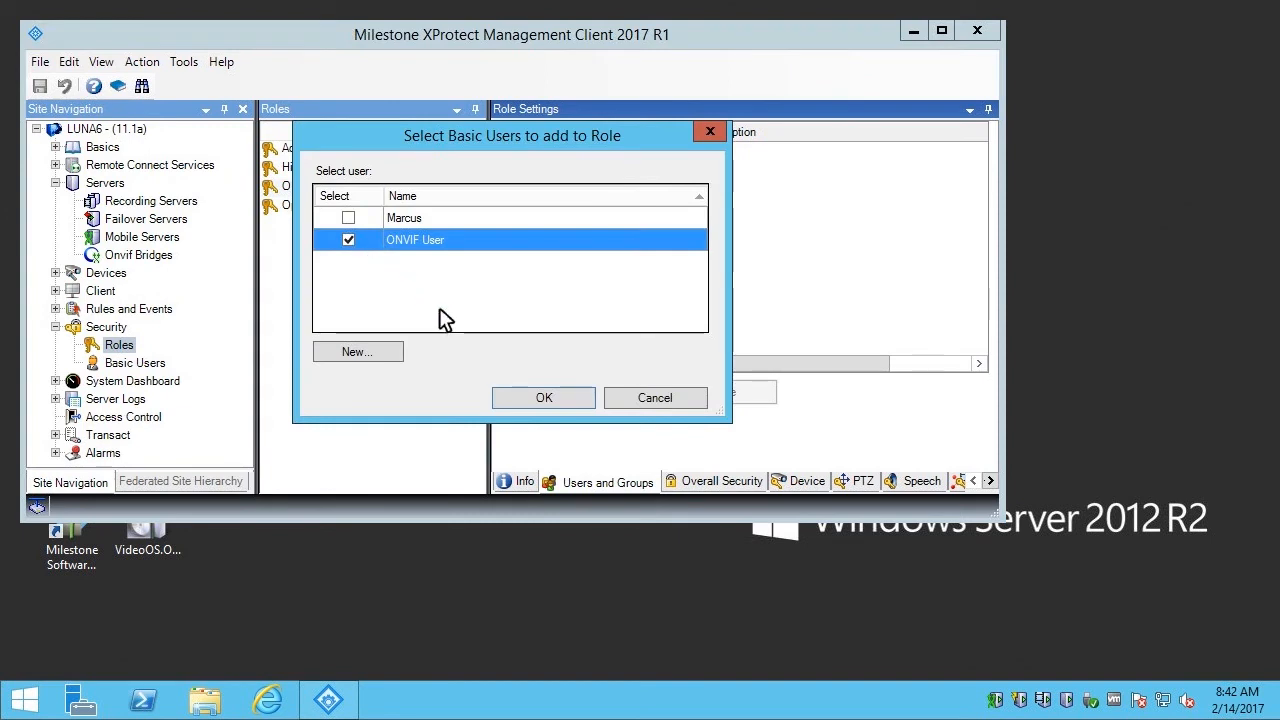